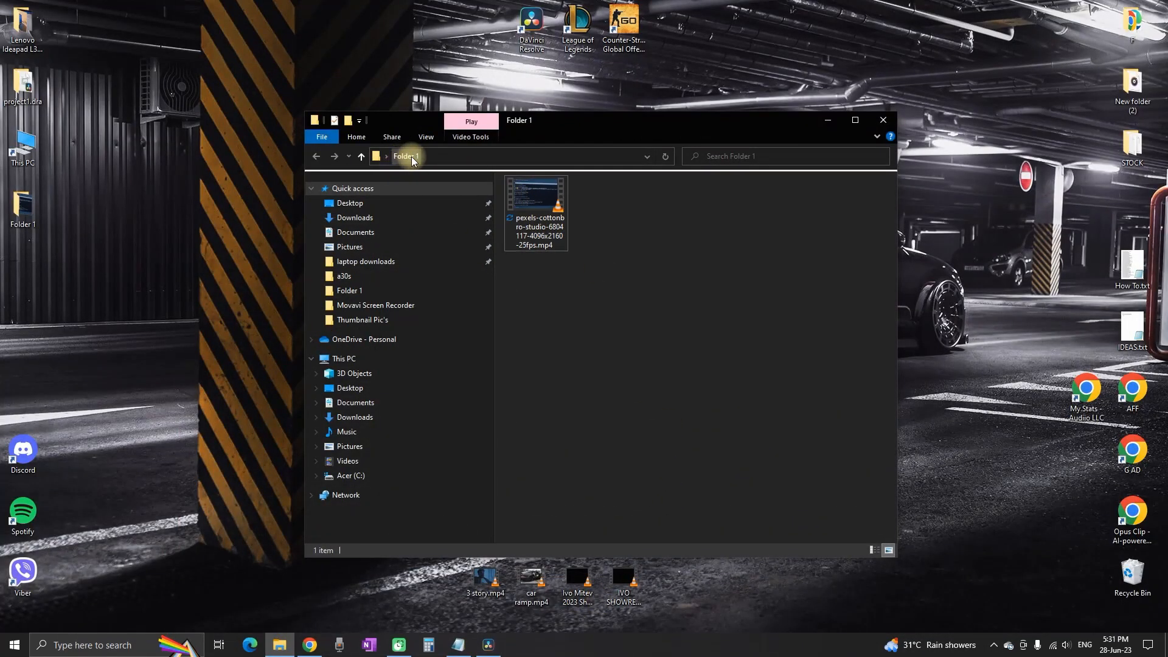
- Move the cottonbro video from Folder 1 to the desktop and view the offline clip in Resolve
left_click(23, 209)
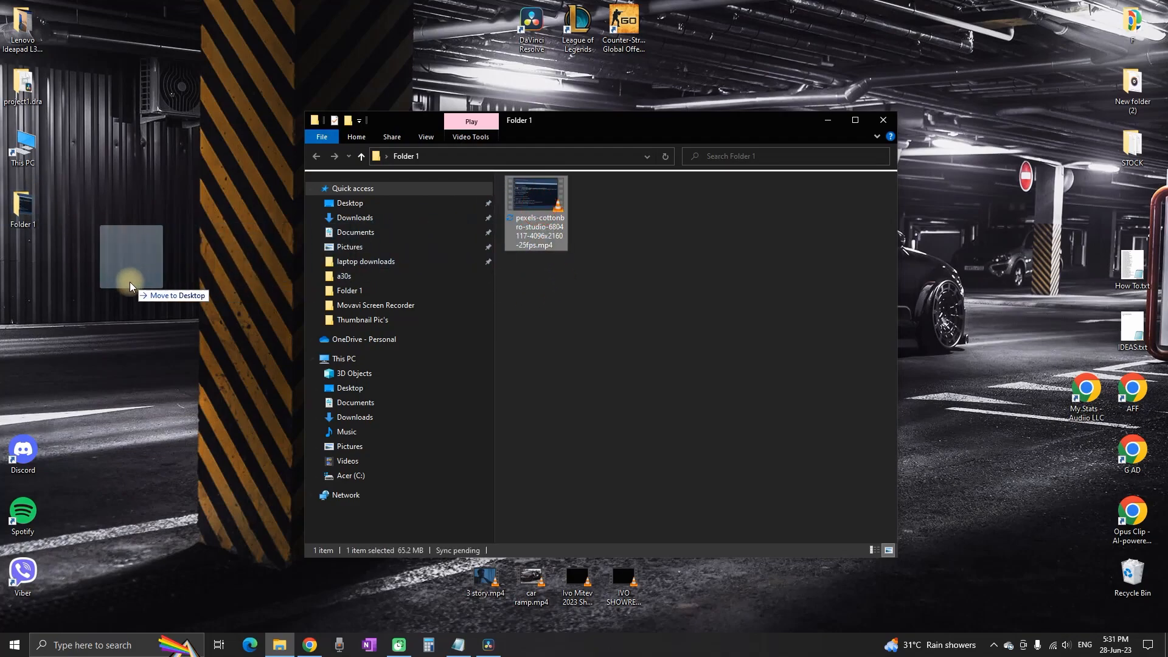
left_click_drag(536, 212, 23, 287)
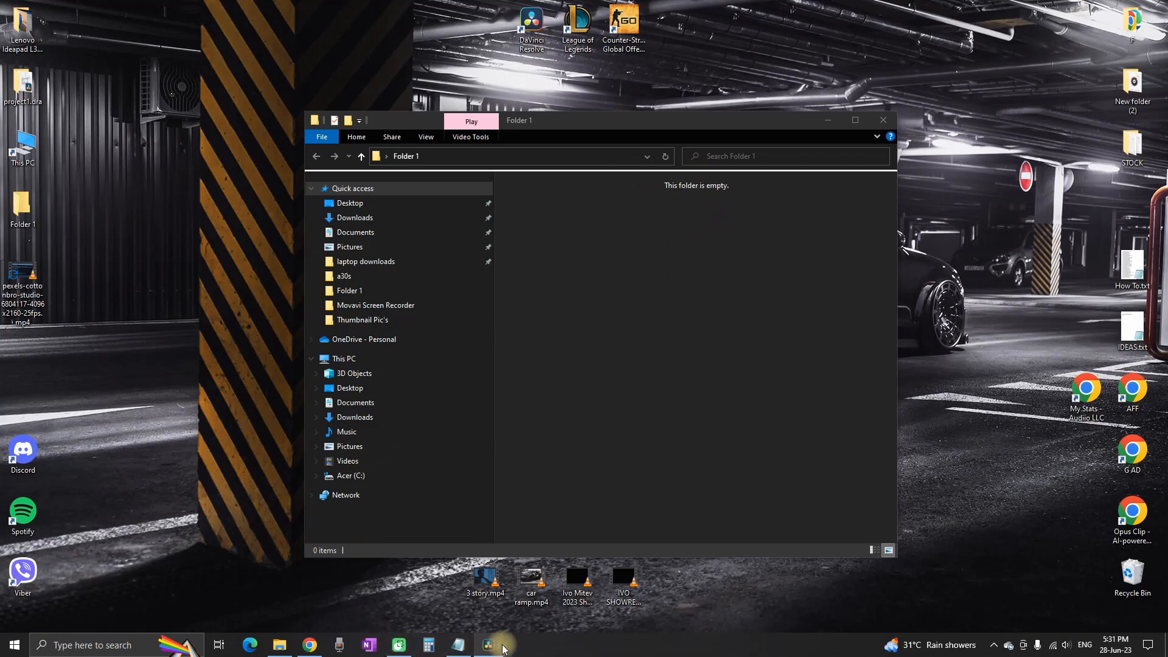
left_click(488, 645)
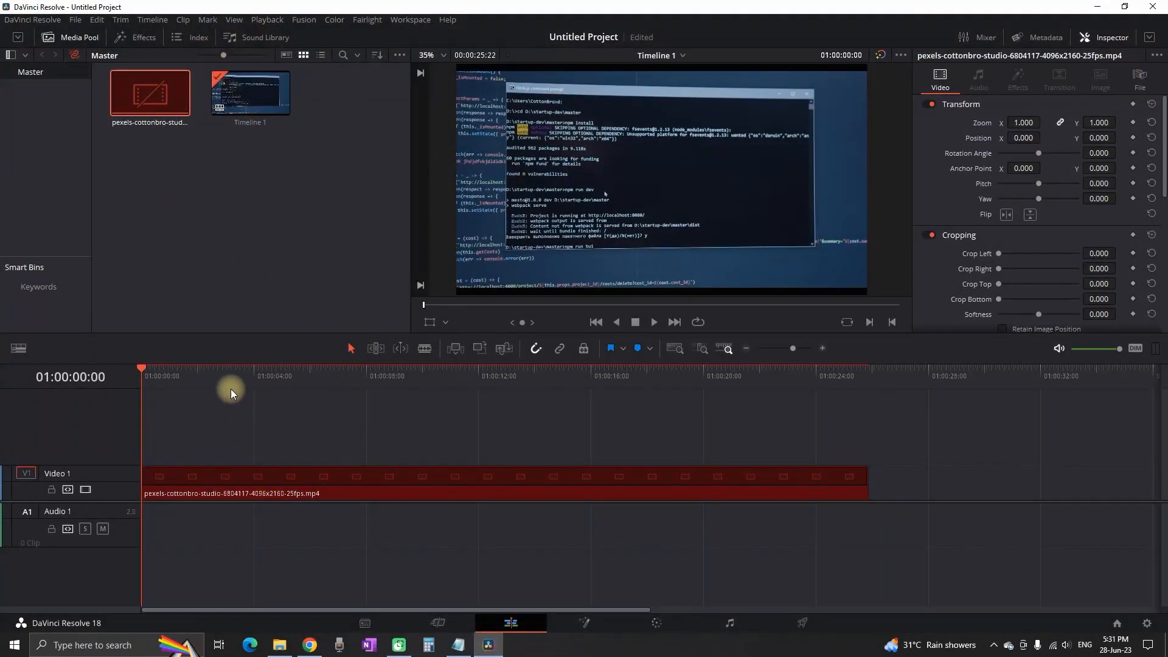
mouse_move(195, 173)
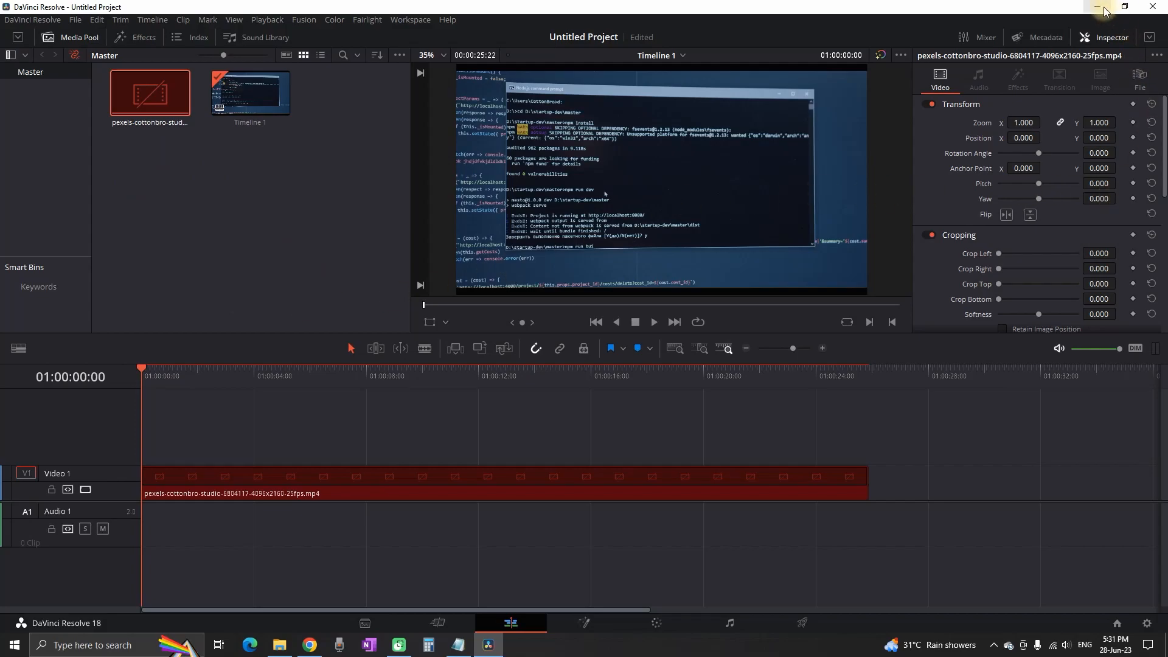
- Minimize Resolve to show the empty Folder 1 and the video on the desktop
left_click(1099, 7)
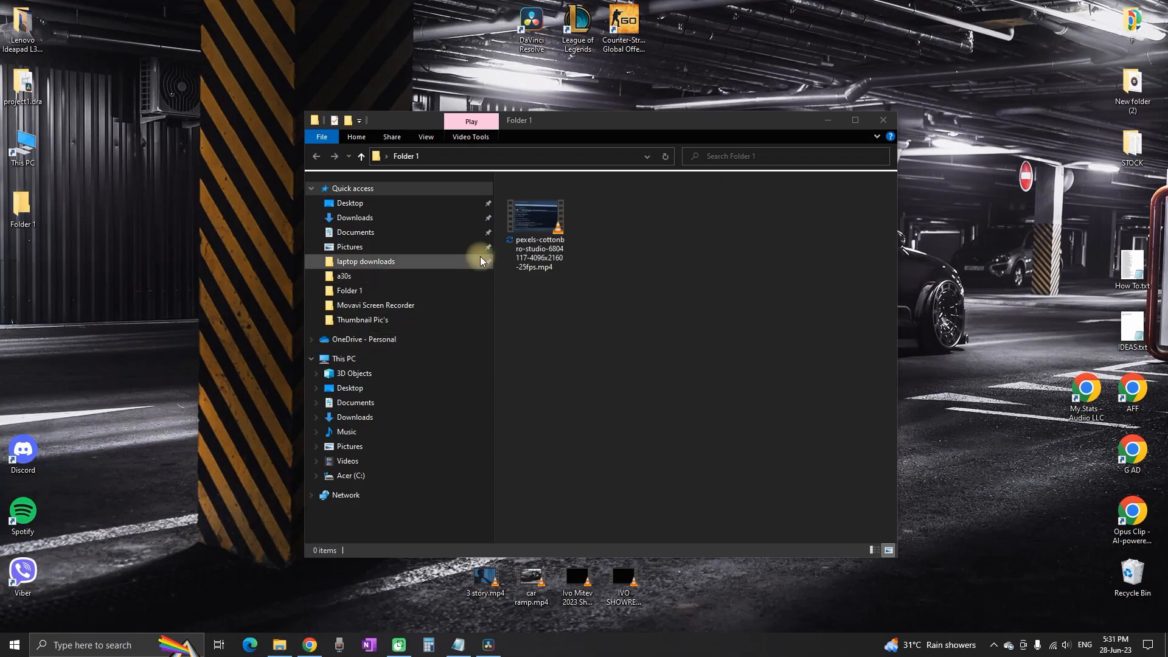
mouse_move(489, 638)
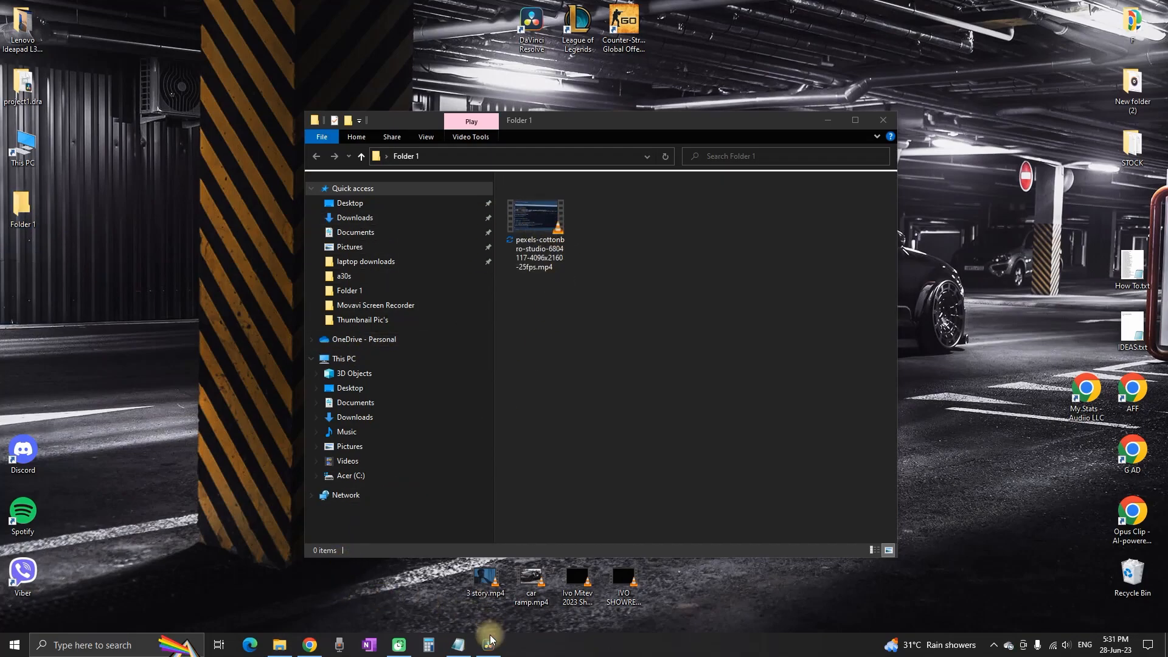
left_click(484, 644)
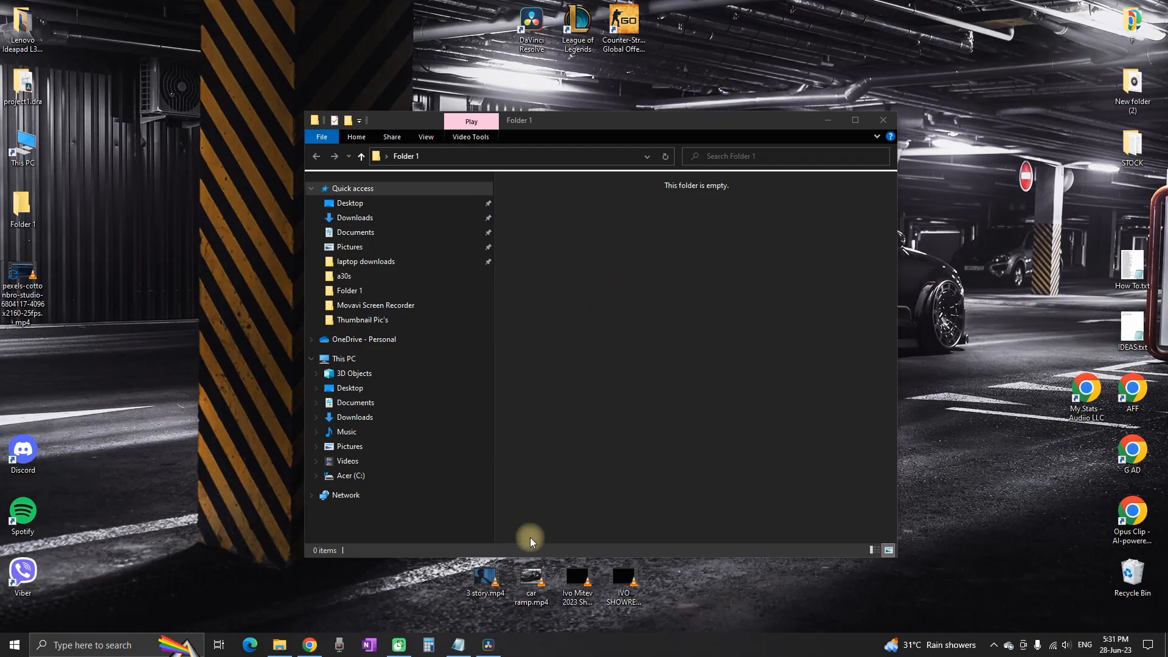
- Run Disk Search in Resolve's Relink Media dialog to relink the offline cottonbro clip
left_click(488, 644)
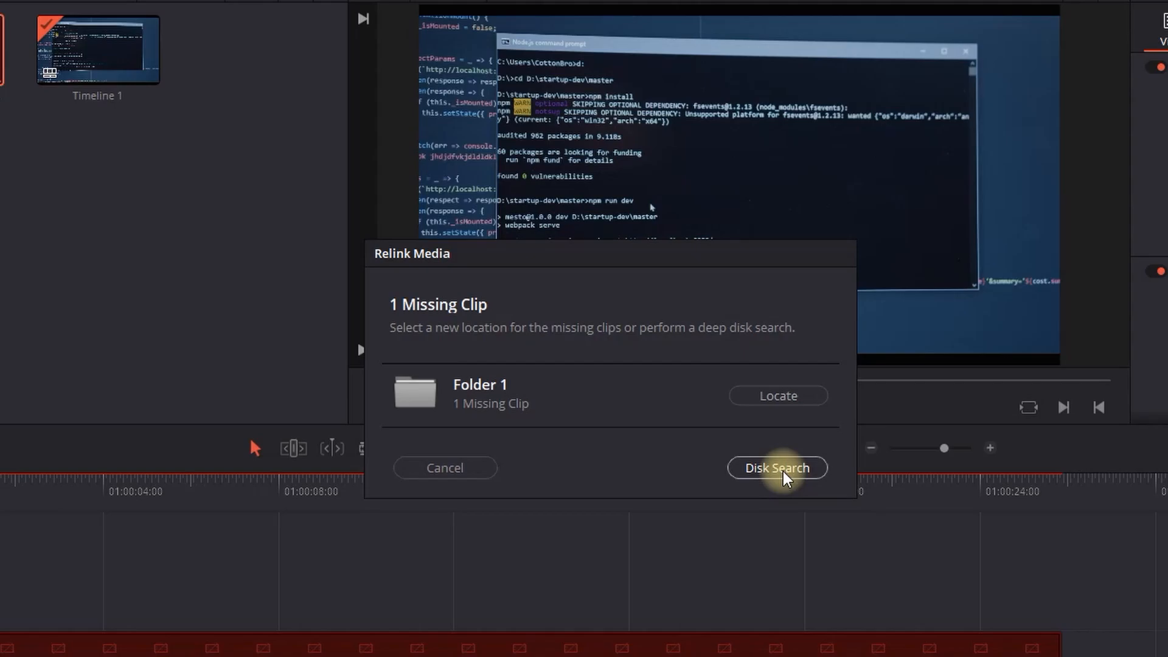
left_click(777, 468)
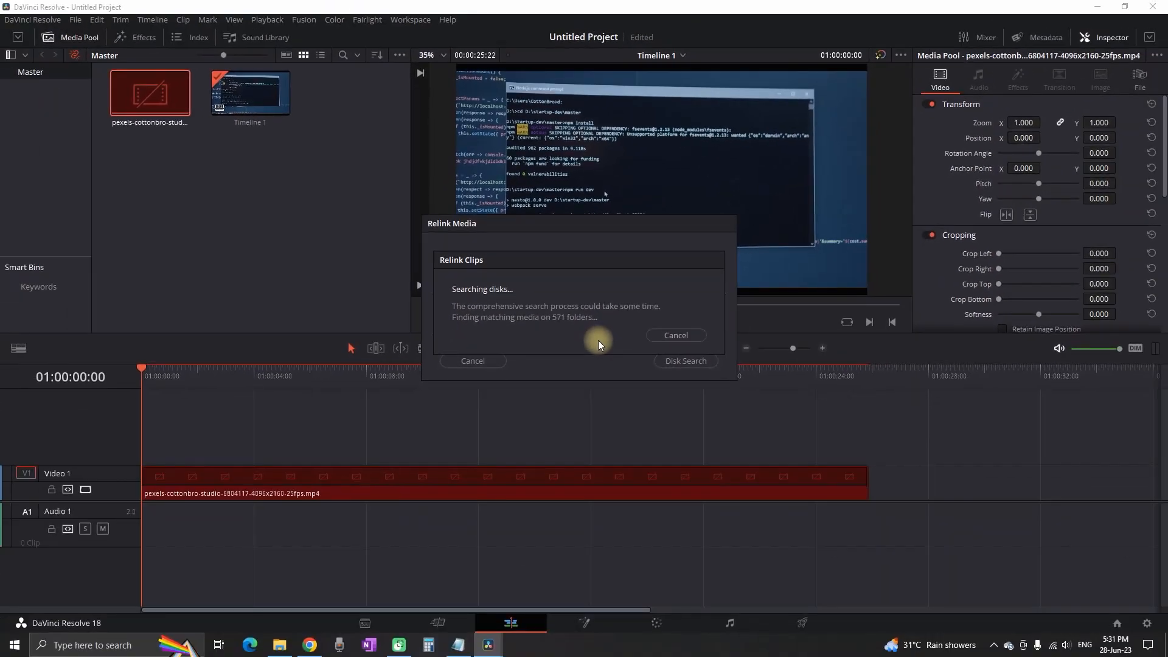
left_click(674, 335)
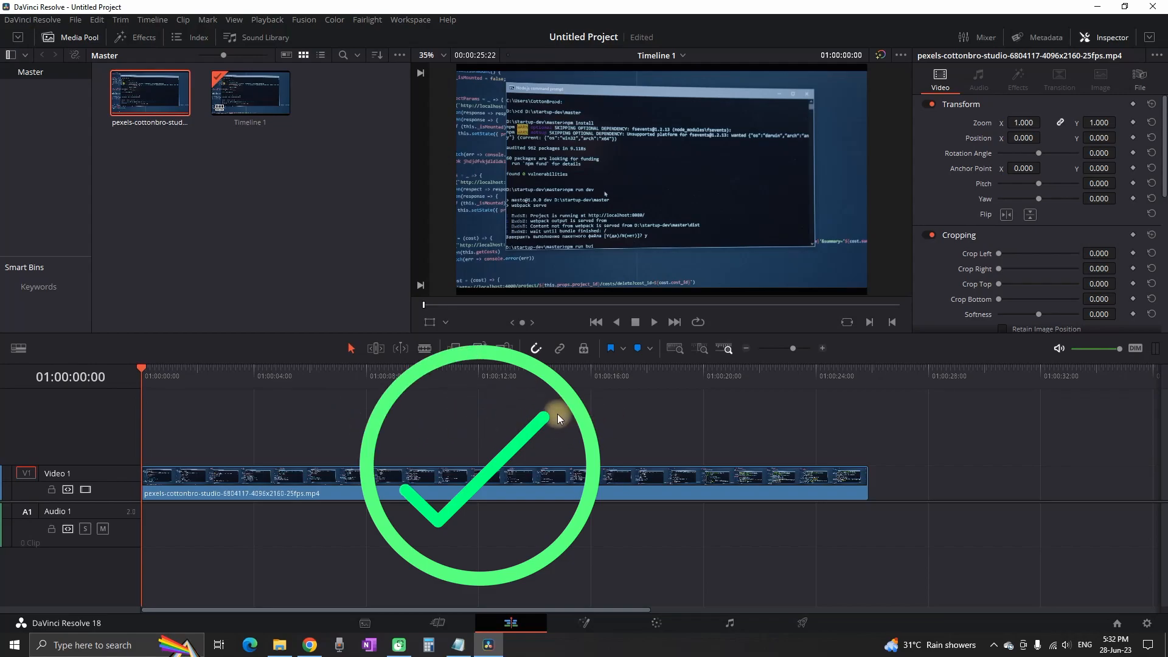
mouse_move(606, 411)
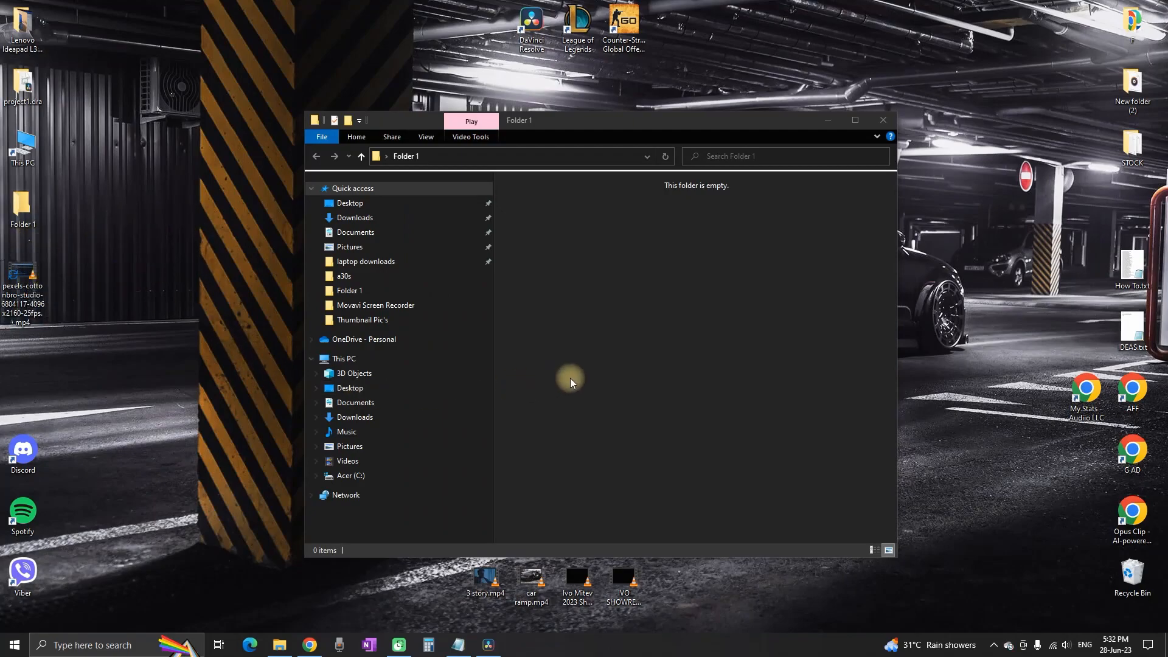
left_click(488, 645)
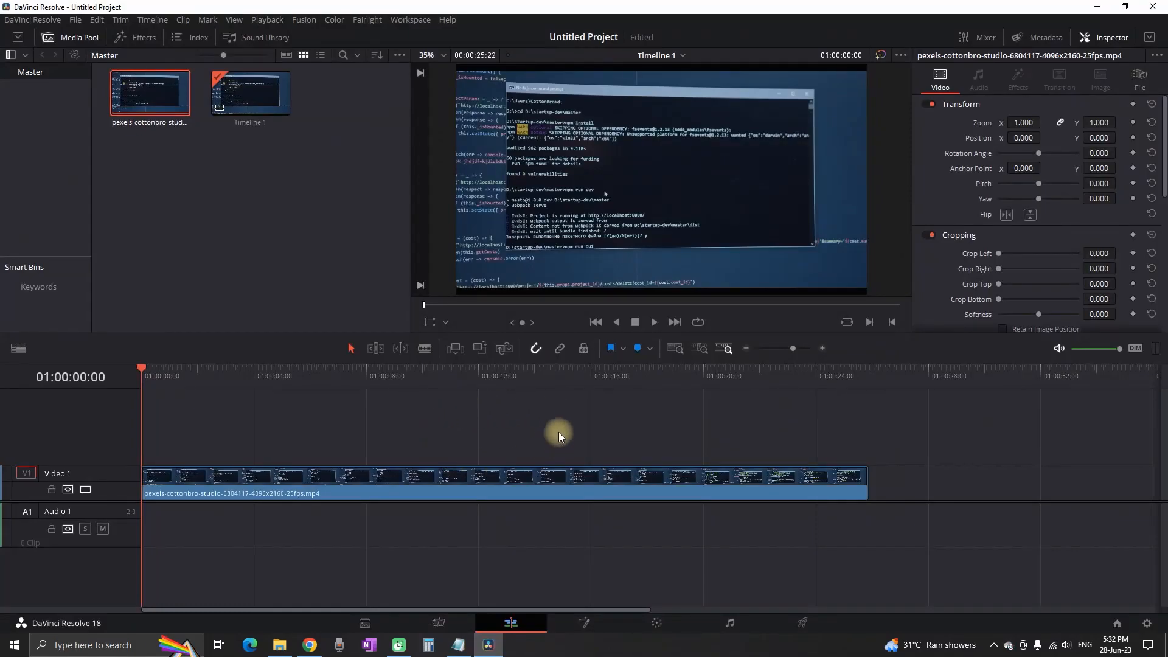
mouse_move(580, 435)
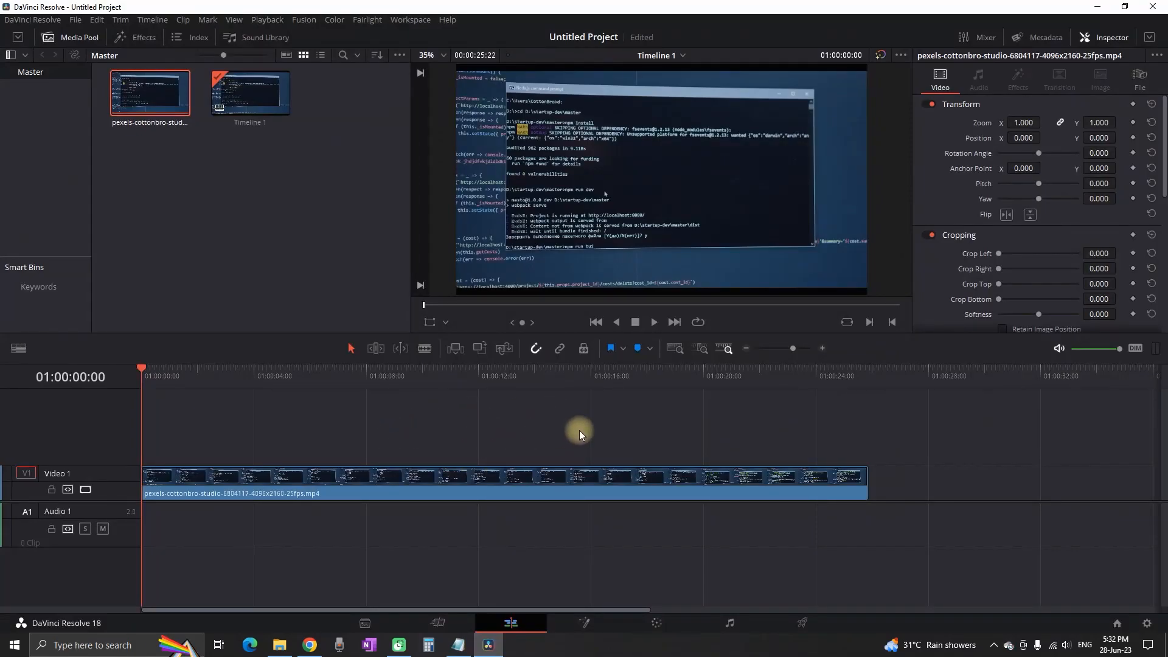